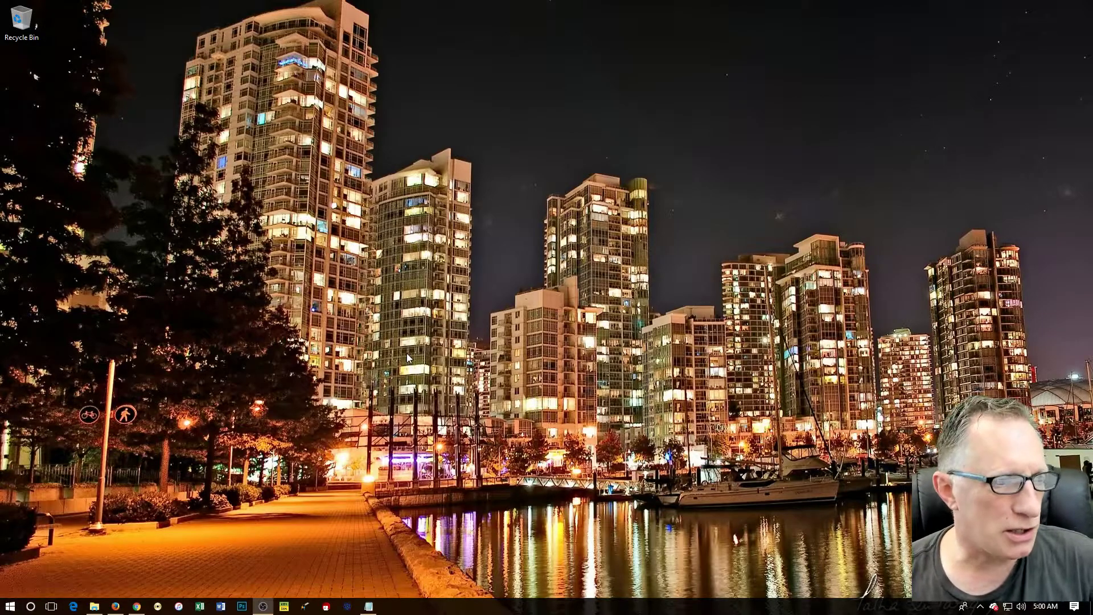
{"action": "mouse_move", "coordinate": [383, 392]}
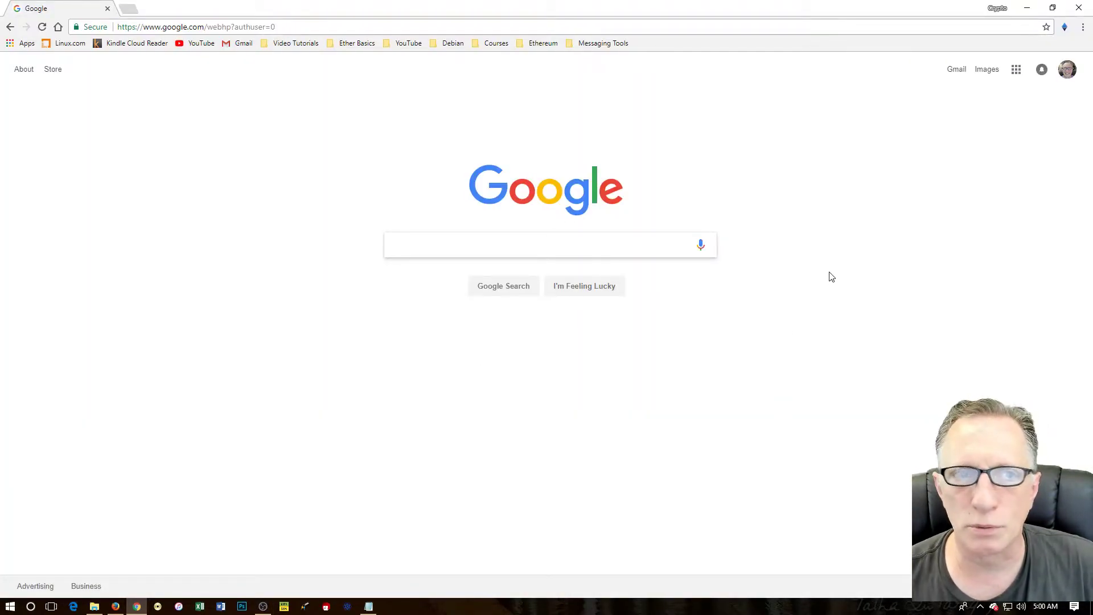
- Search Google for 'coinbase' and land on the Coinbase buy/sell digital currency homepage
{"action": "left_click", "coordinate": [550, 245]}
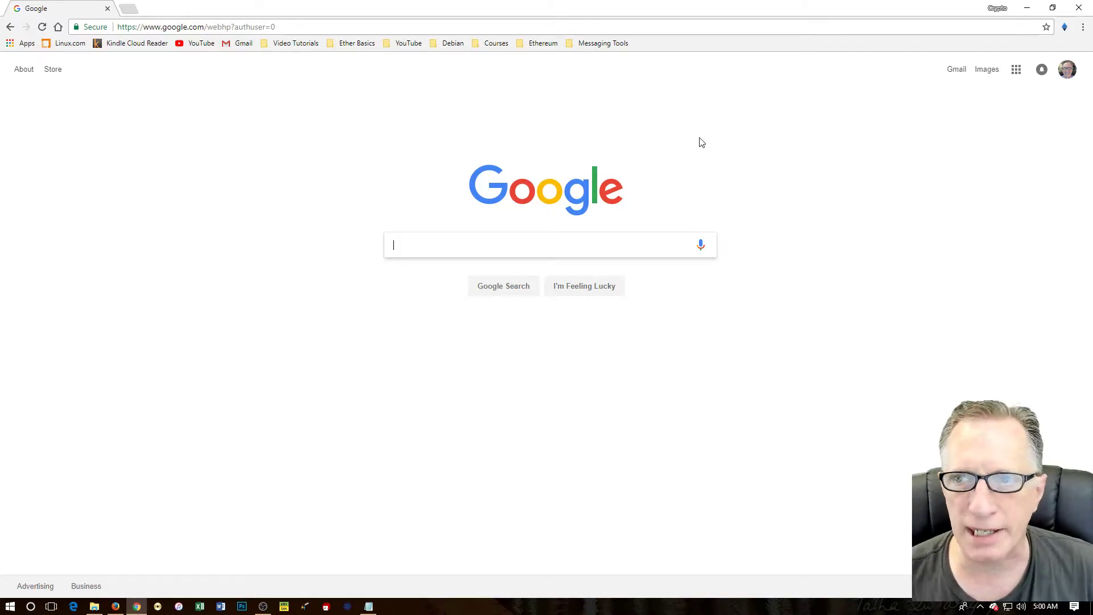
{"action": "mouse_move", "coordinate": [714, 144]}
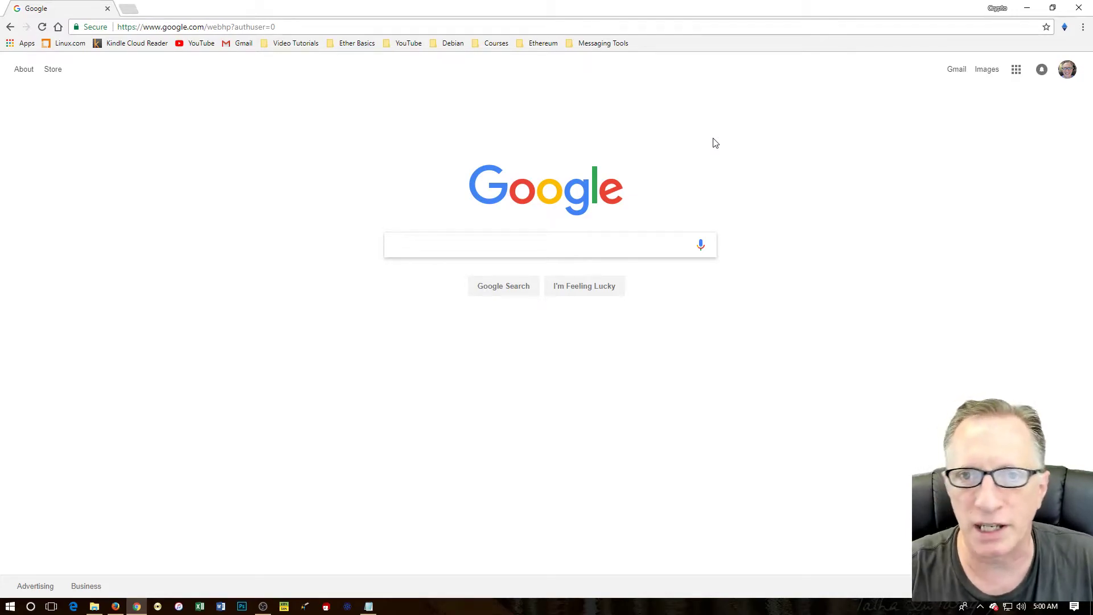
{"action": "mouse_move", "coordinate": [710, 109]}
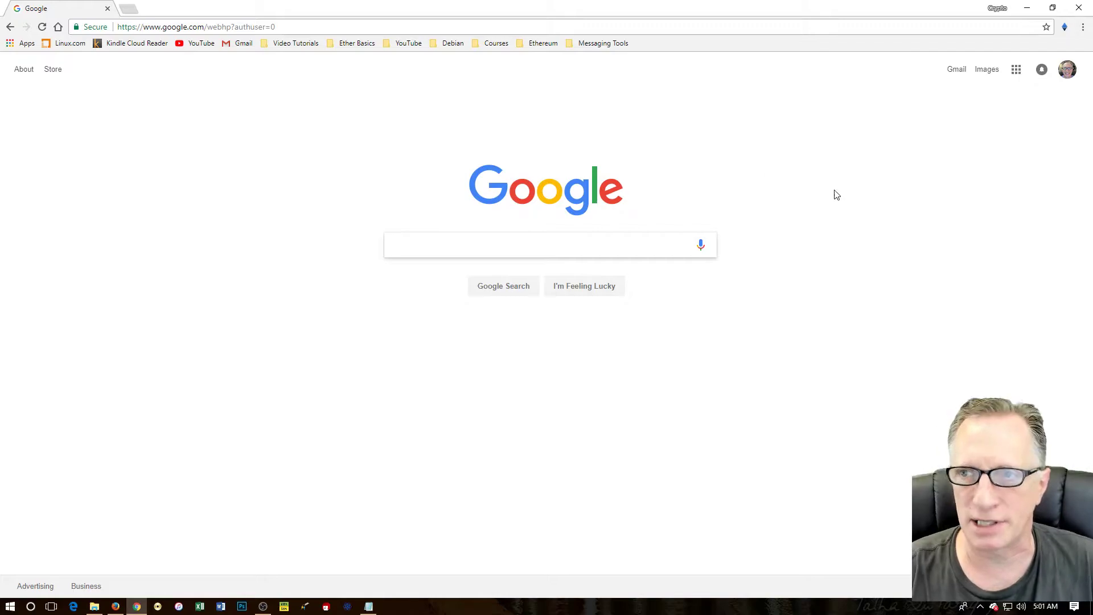
{"action": "mouse_move", "coordinate": [420, 104]}
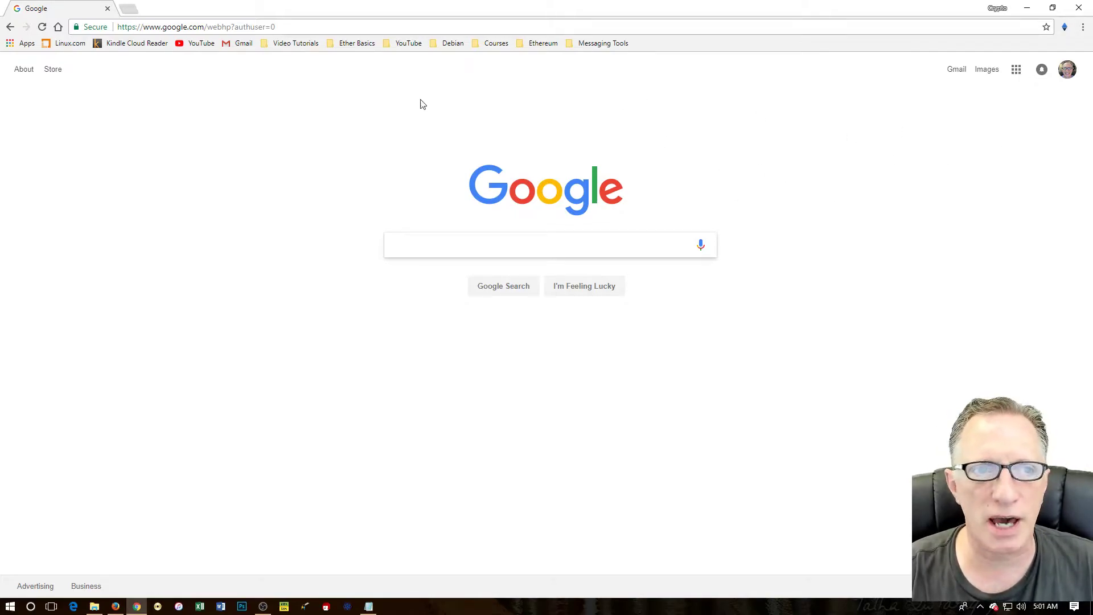
{"action": "left_click", "coordinate": [195, 26]}
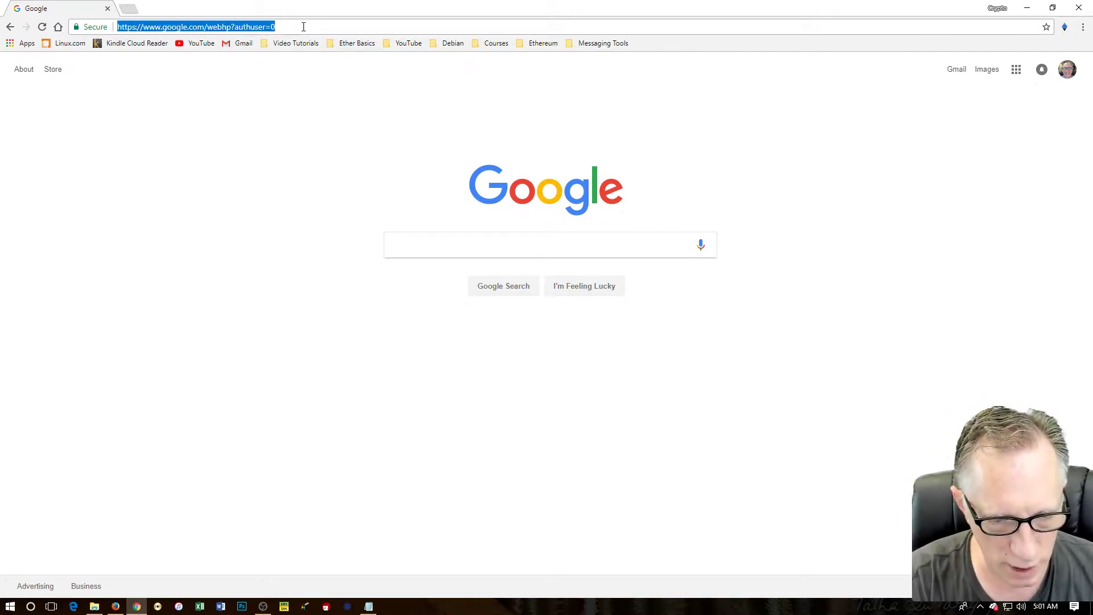
{"action": "type", "text": "coind"}
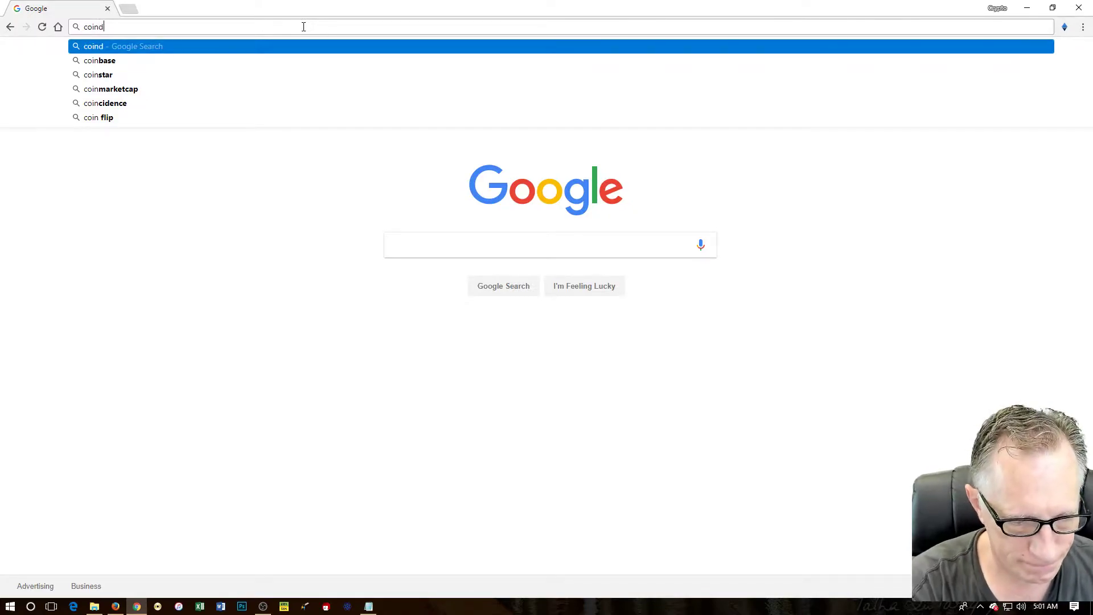
{"action": "left_click", "coordinate": [100, 61]}
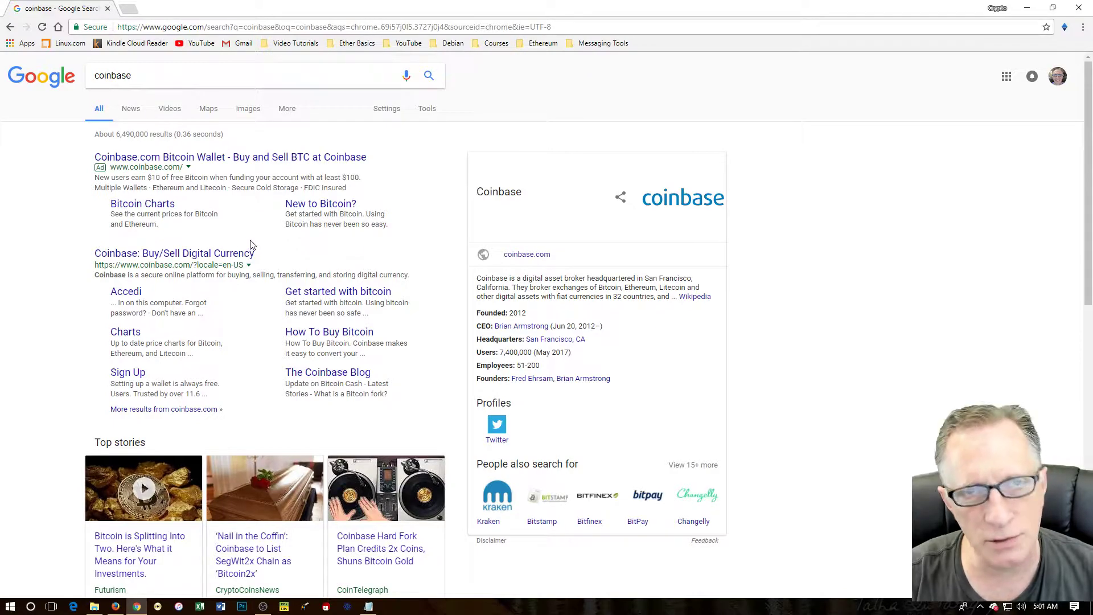
{"action": "mouse_move", "coordinate": [198, 253]}
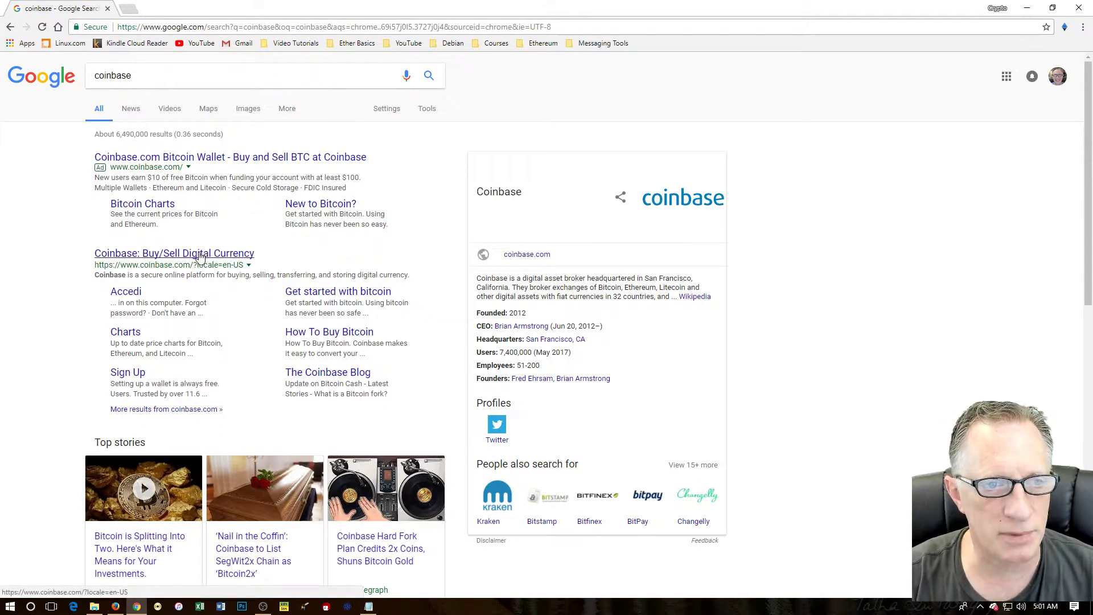
{"action": "left_click", "coordinate": [175, 253]}
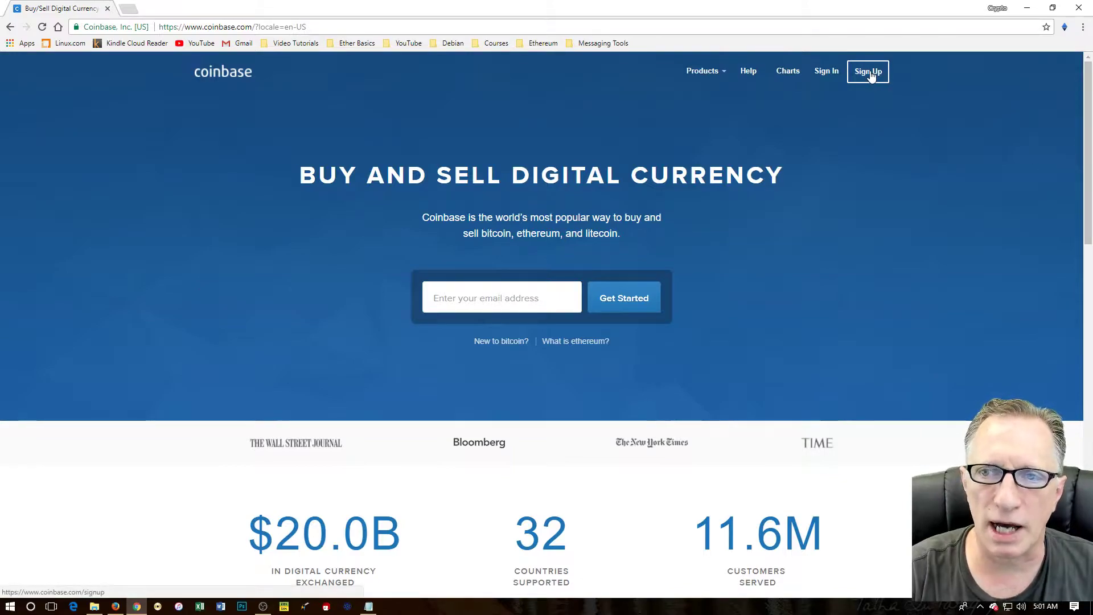
{"action": "left_click", "coordinate": [868, 71]}
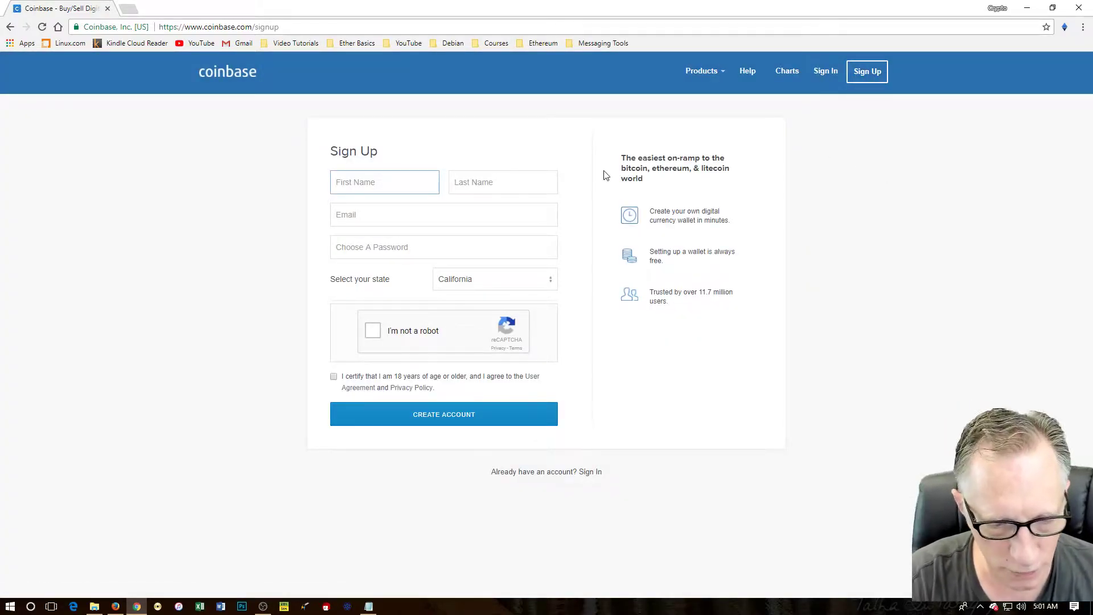
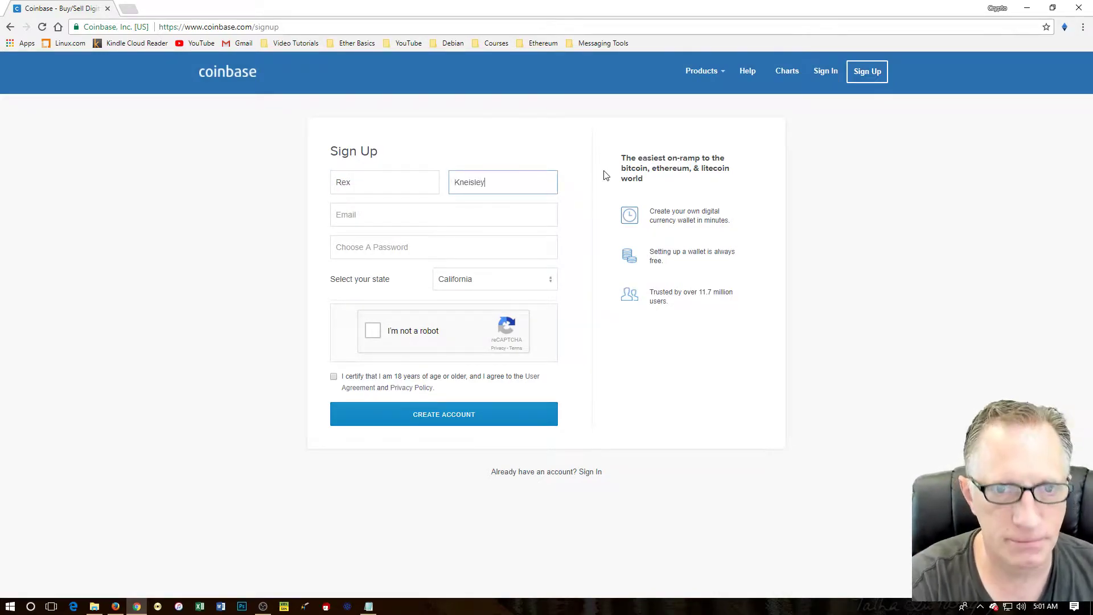
{"action": "left_click", "coordinate": [443, 214]}
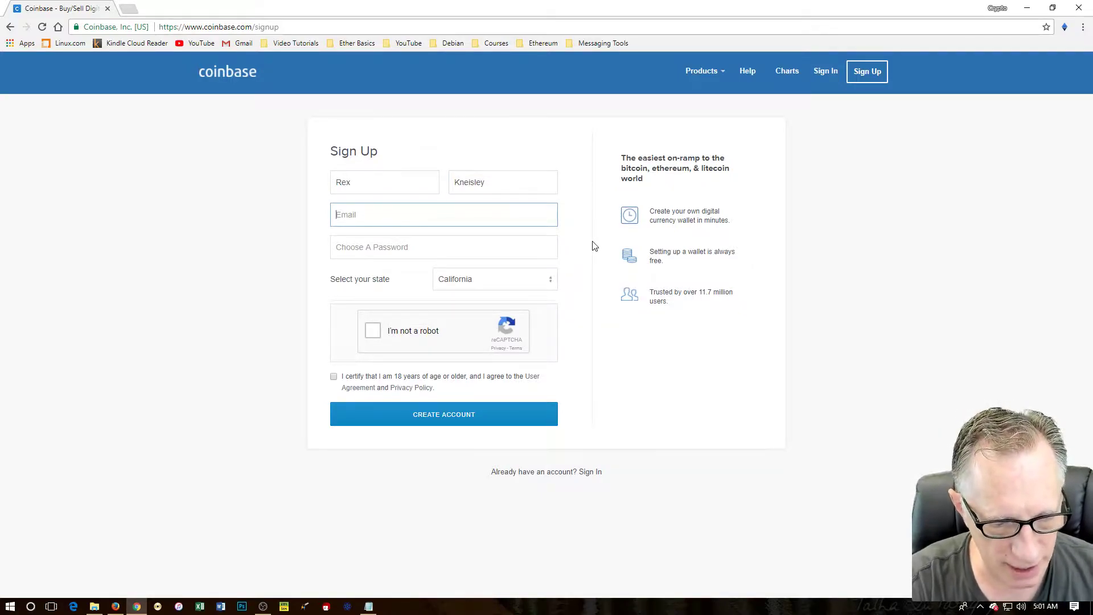
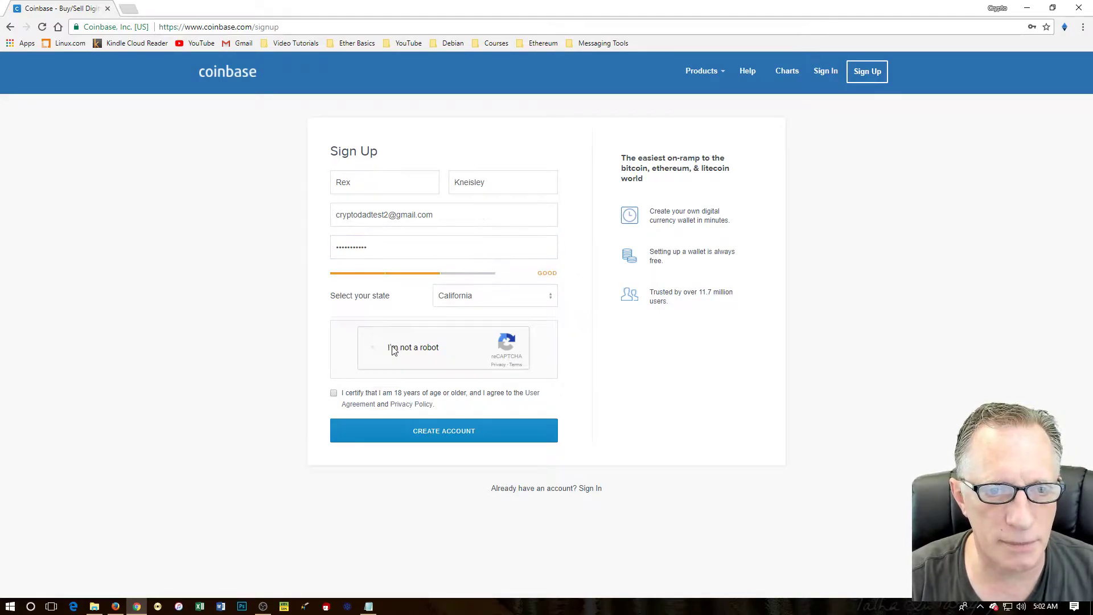
- Confirm 'I'm not a robot', accept the age and user agreement, and create the account
{"action": "left_click", "coordinate": [375, 348]}
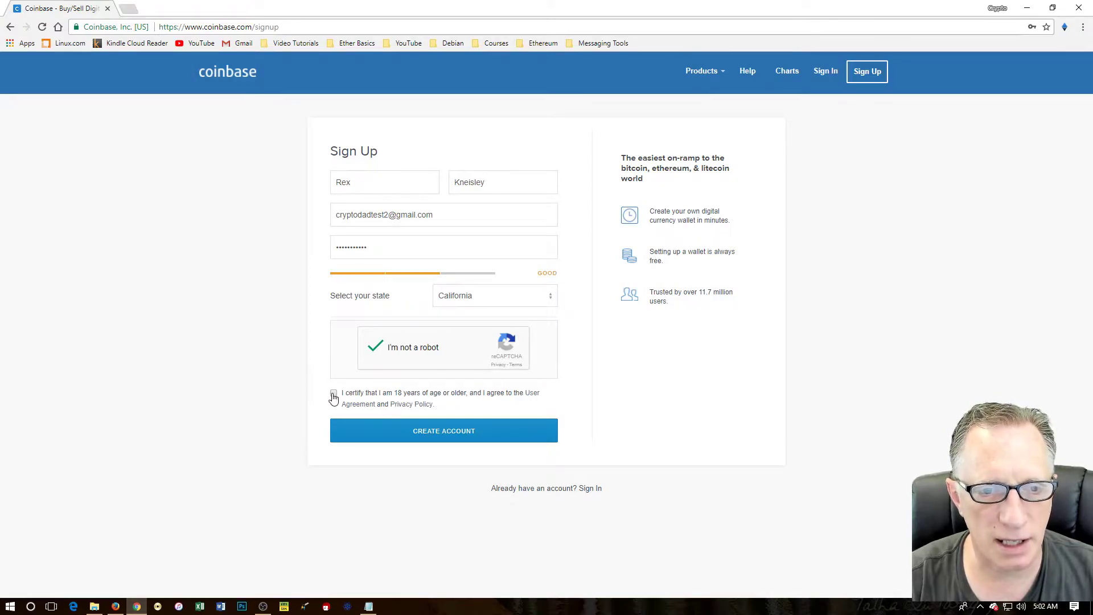
{"action": "left_click", "coordinate": [333, 392]}
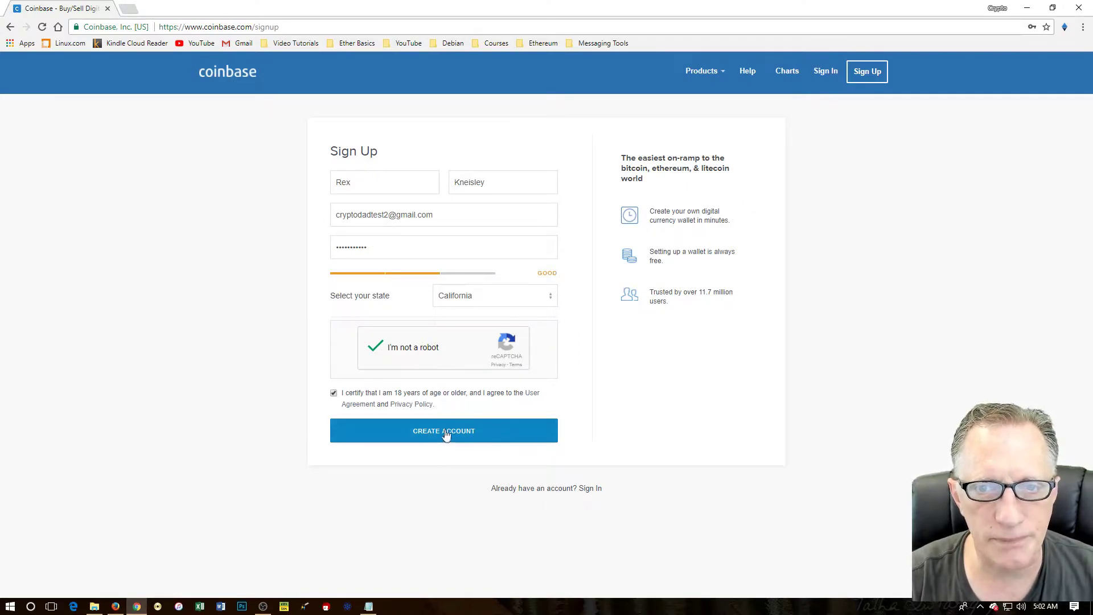
{"action": "left_click", "coordinate": [443, 431]}
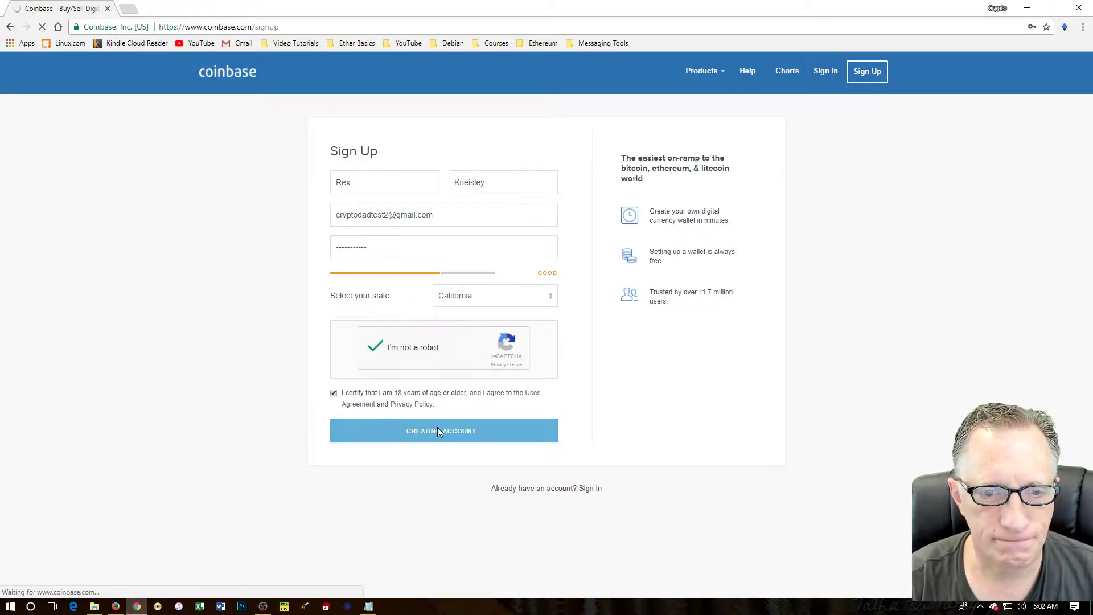
{"action": "left_click", "coordinate": [443, 430]}
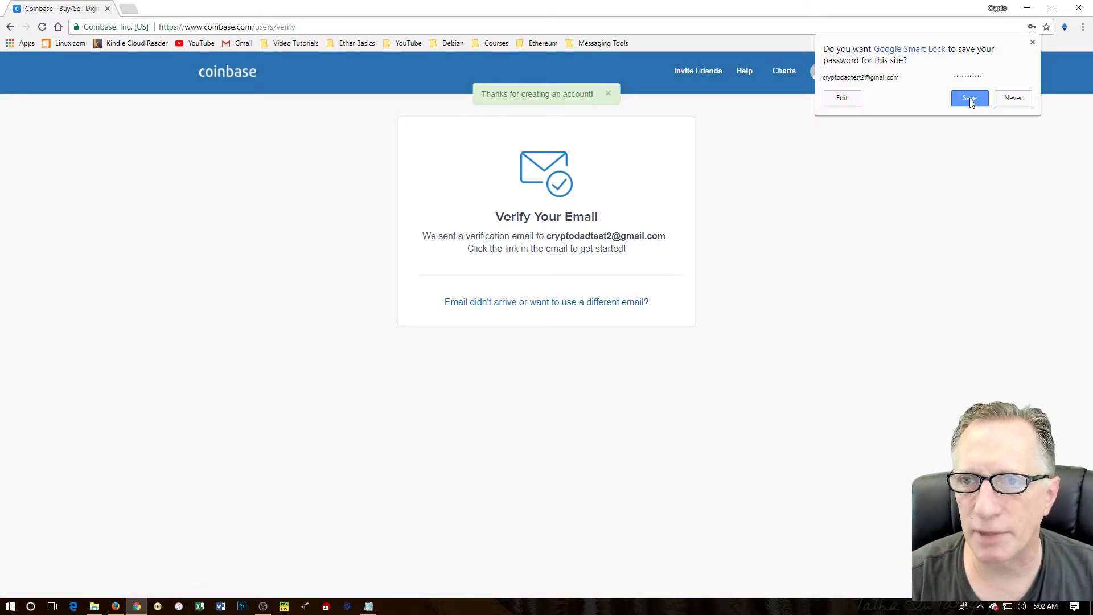
- Let the browser save the Coinbase password and continue to a new Google tab
{"action": "left_click", "coordinate": [968, 98]}
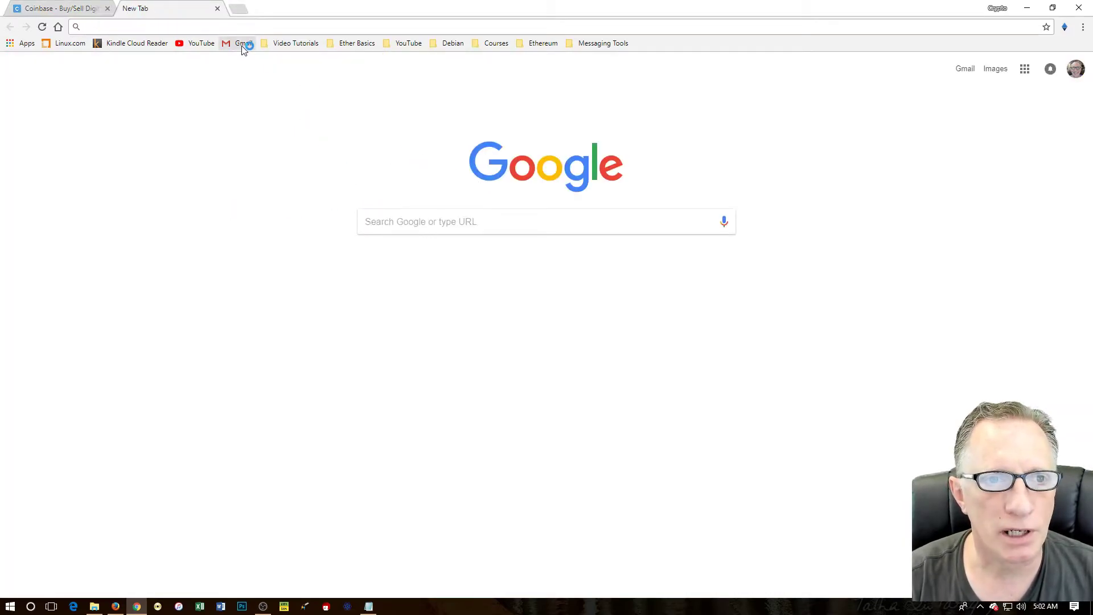
- Switch Gmail to the newly created account's inbox and dismiss its welcome message
{"action": "left_click", "coordinate": [236, 42]}
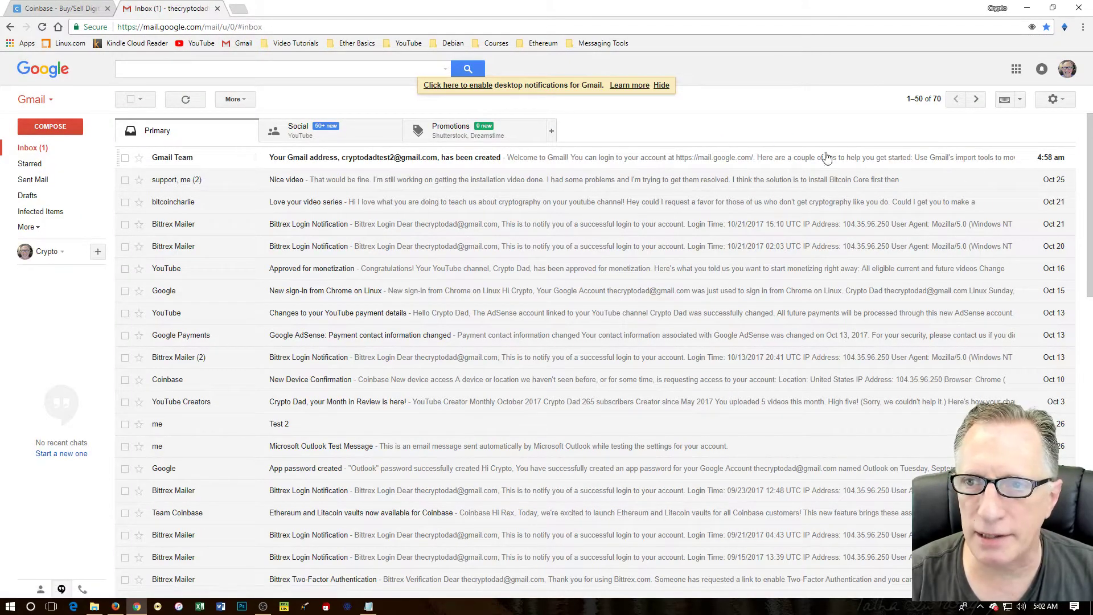
{"action": "mouse_move", "coordinate": [1067, 69]}
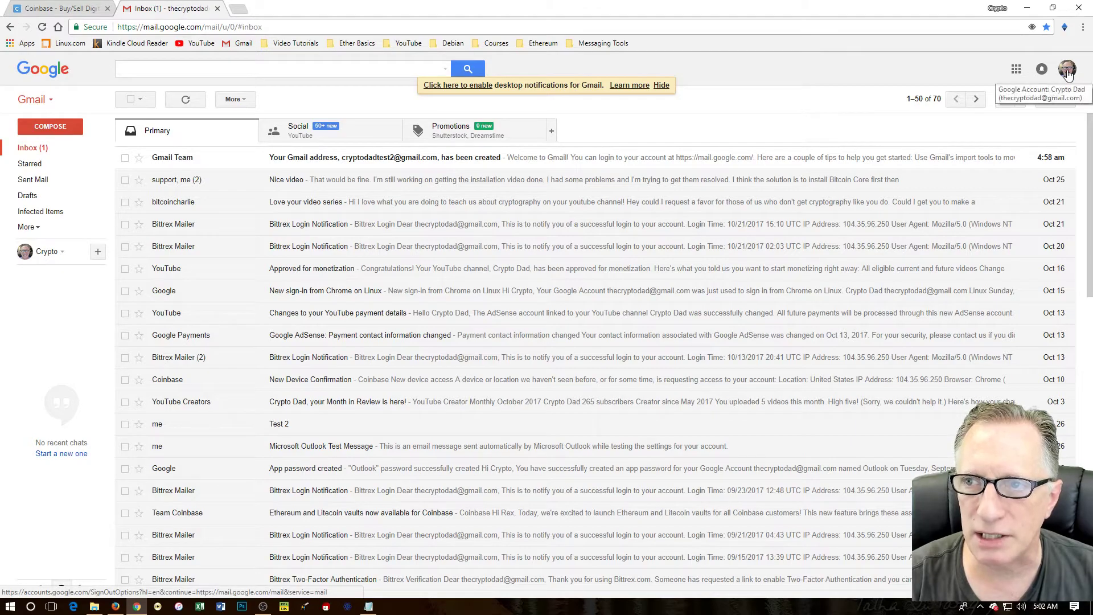
{"action": "left_click", "coordinate": [1067, 70]}
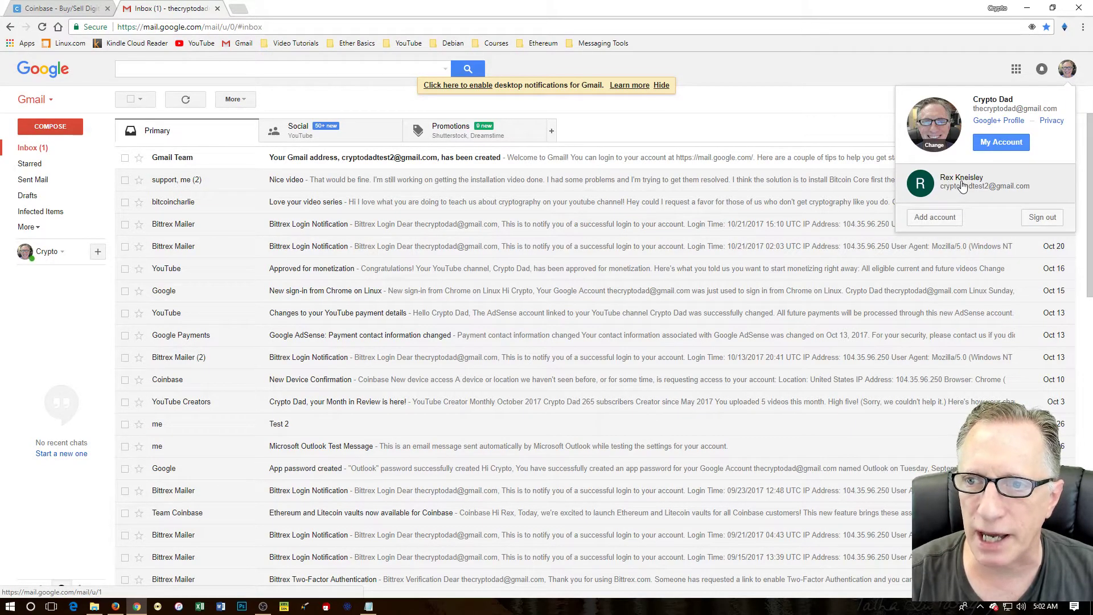
{"action": "left_click", "coordinate": [983, 181]}
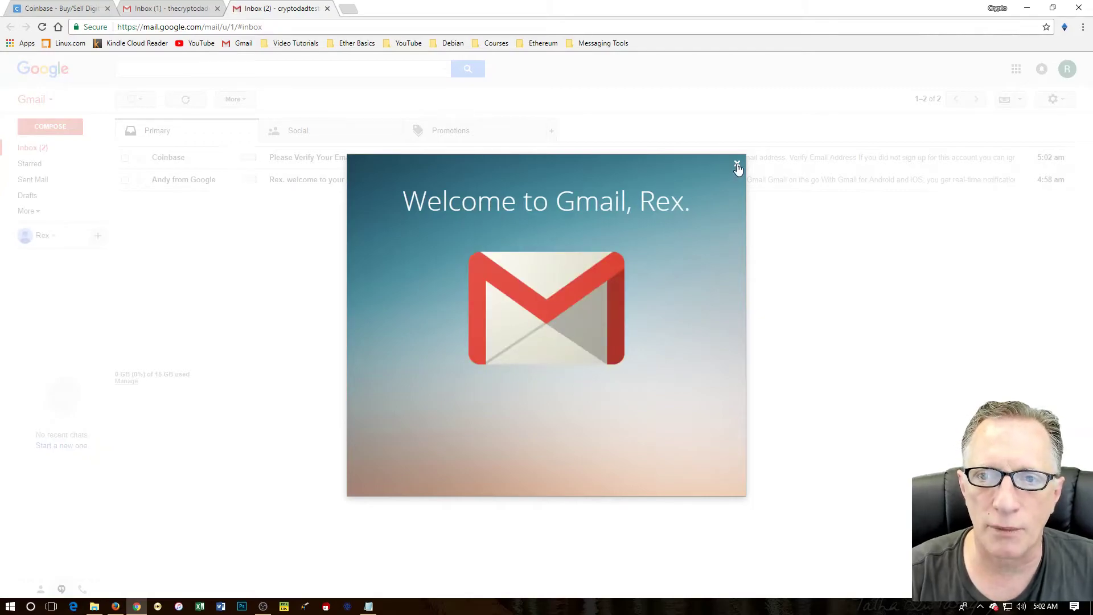
{"action": "left_click", "coordinate": [738, 167]}
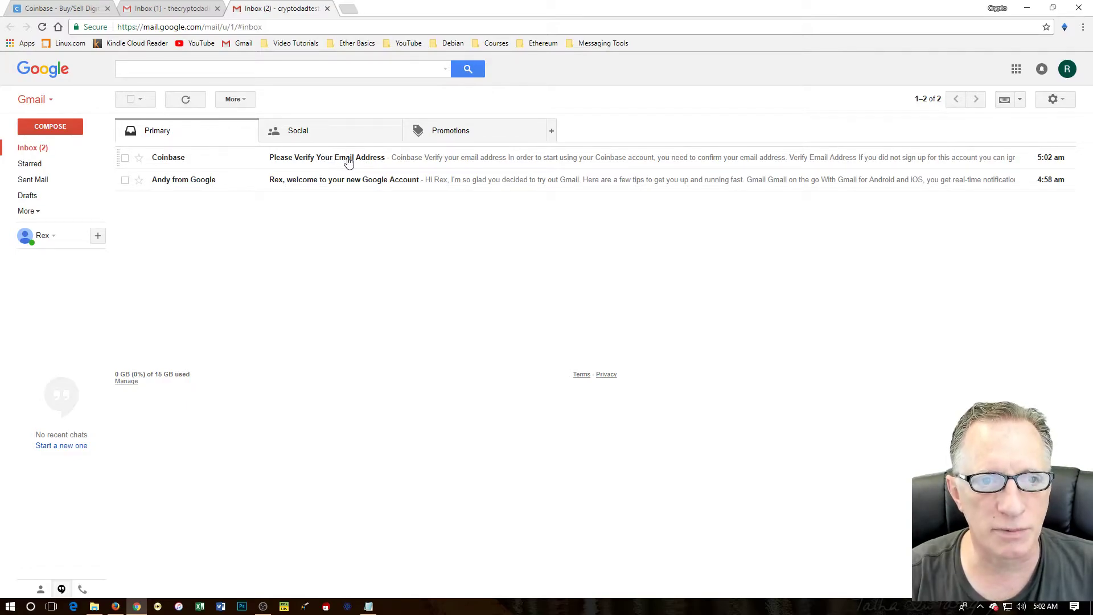
- Verify the Coinbase email address from the verification message in the inbox
{"action": "left_click", "coordinate": [327, 157]}
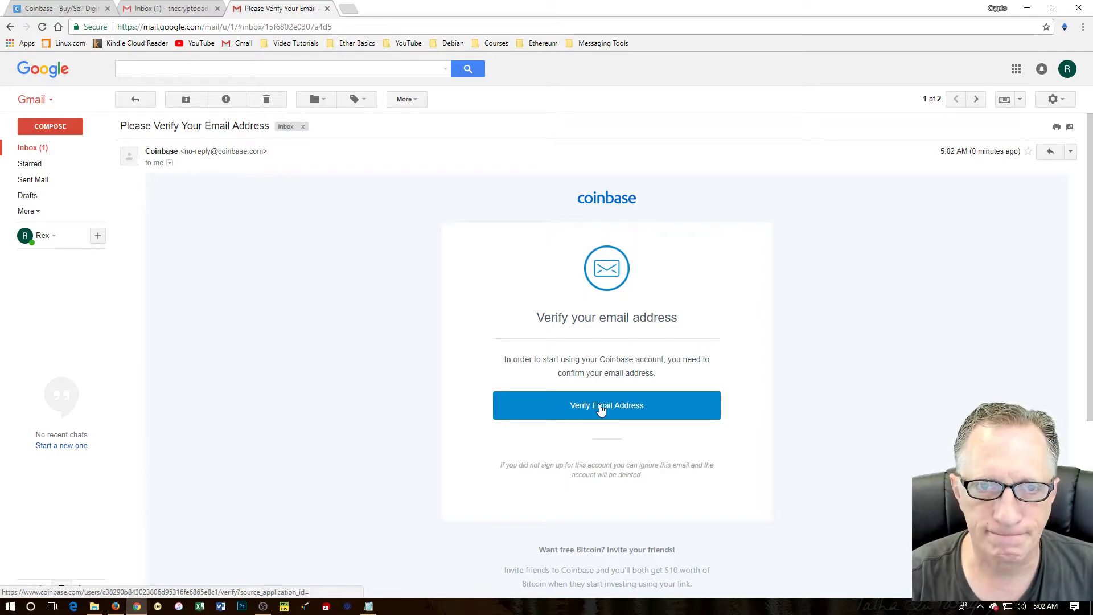
{"action": "left_click", "coordinate": [606, 405]}
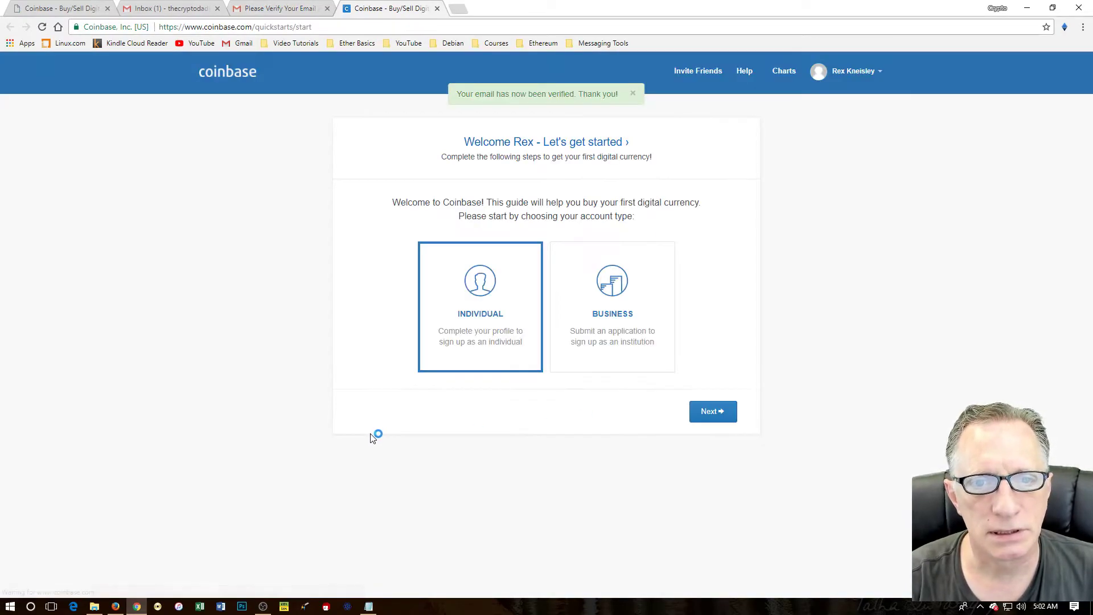
{"action": "mouse_move", "coordinate": [827, 272]}
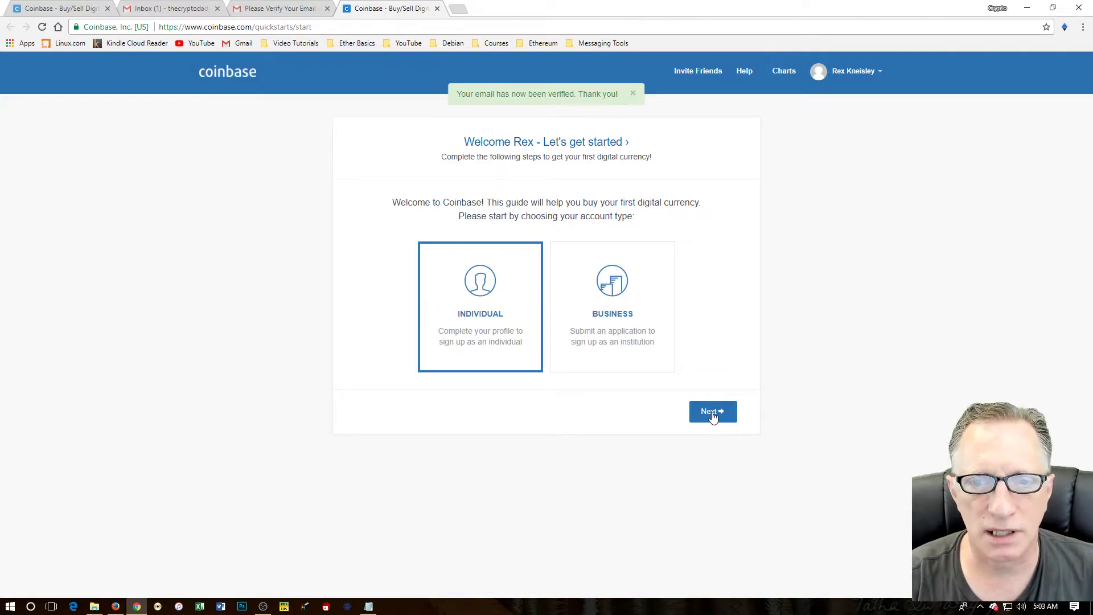
- Choose the Individual account type on the 'Welcome Rex' setup page
{"action": "left_click", "coordinate": [712, 411]}
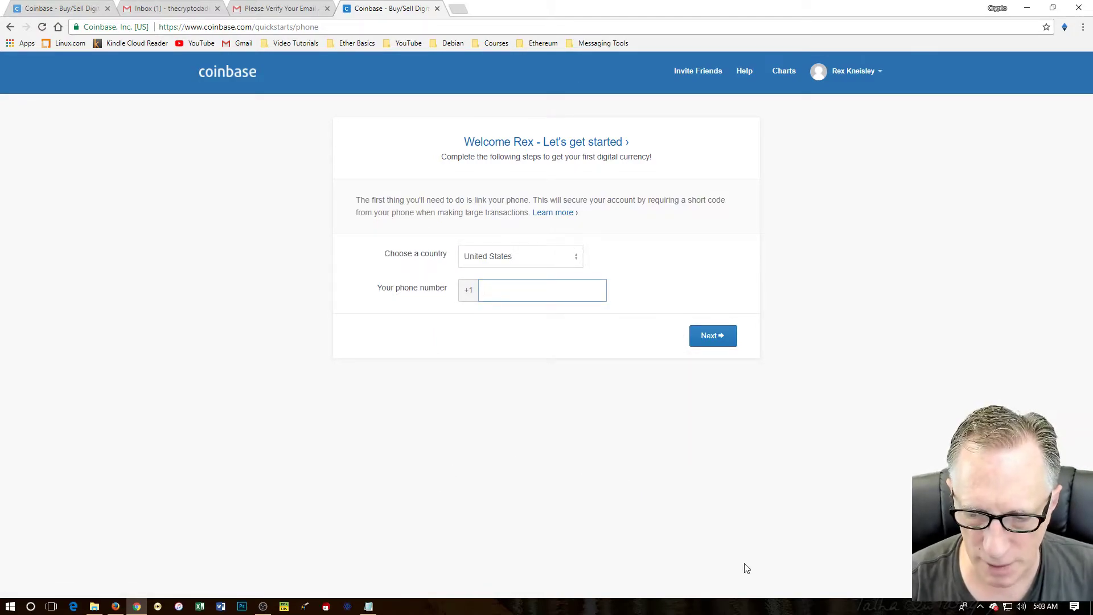
{"action": "mouse_move", "coordinate": [685, 253]}
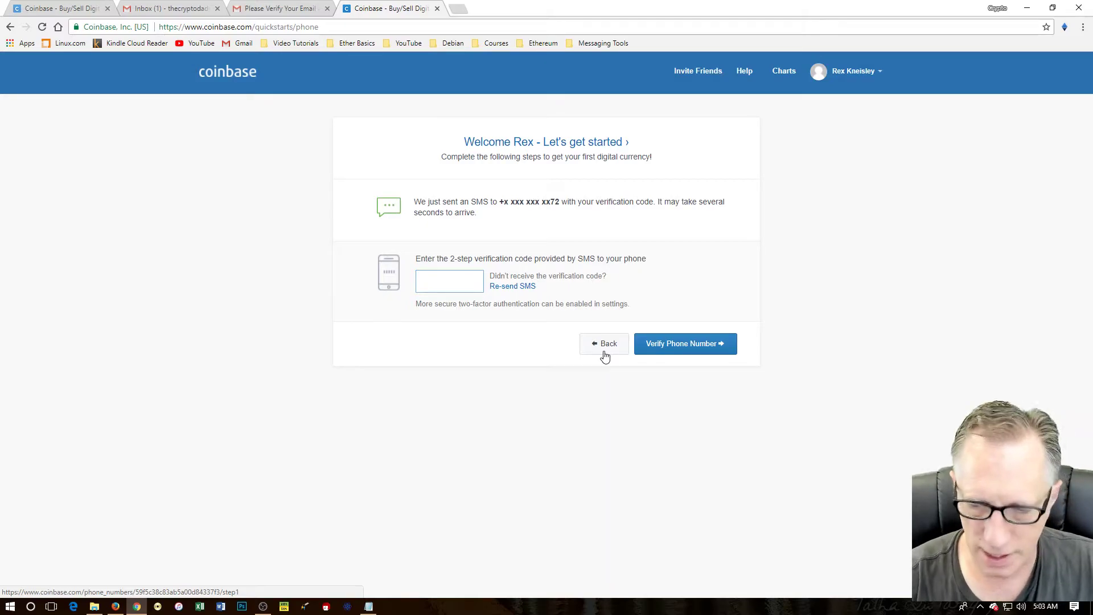
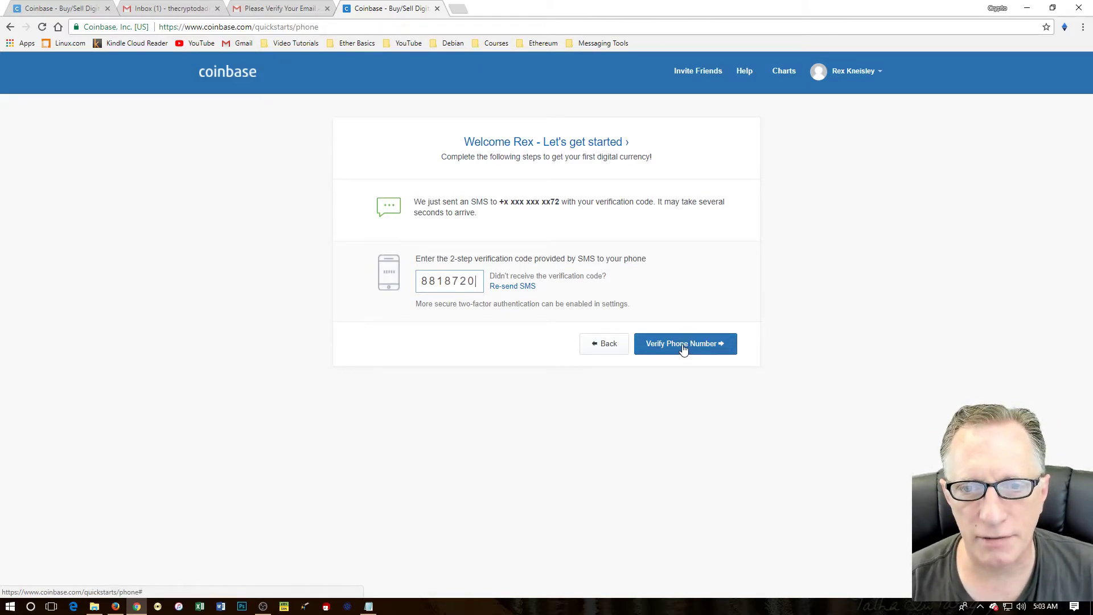
{"action": "left_click", "coordinate": [685, 343]}
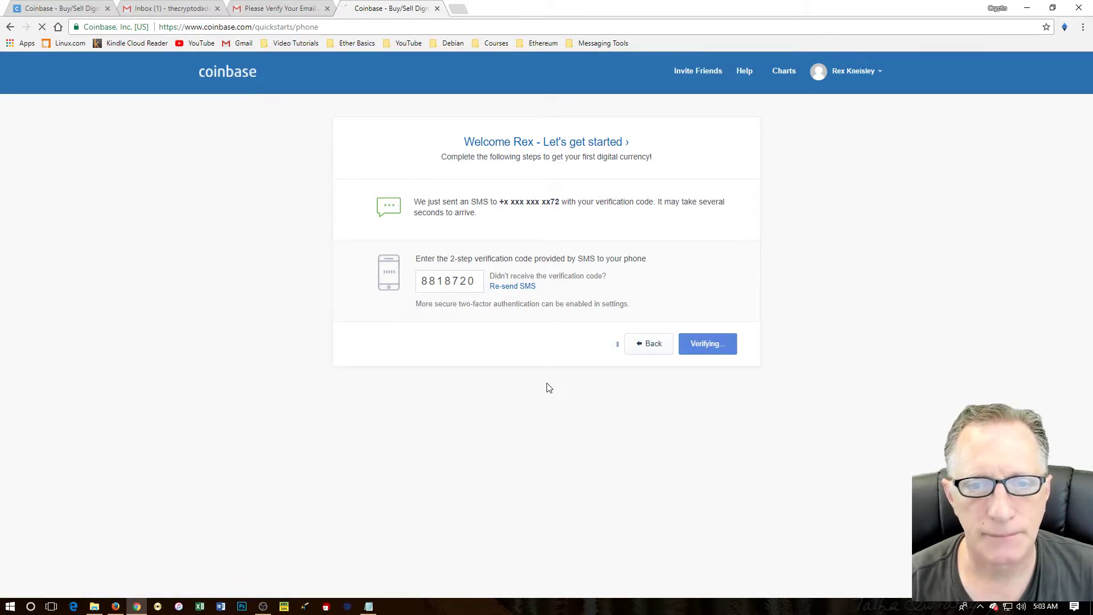
{"action": "left_click", "coordinate": [706, 343]}
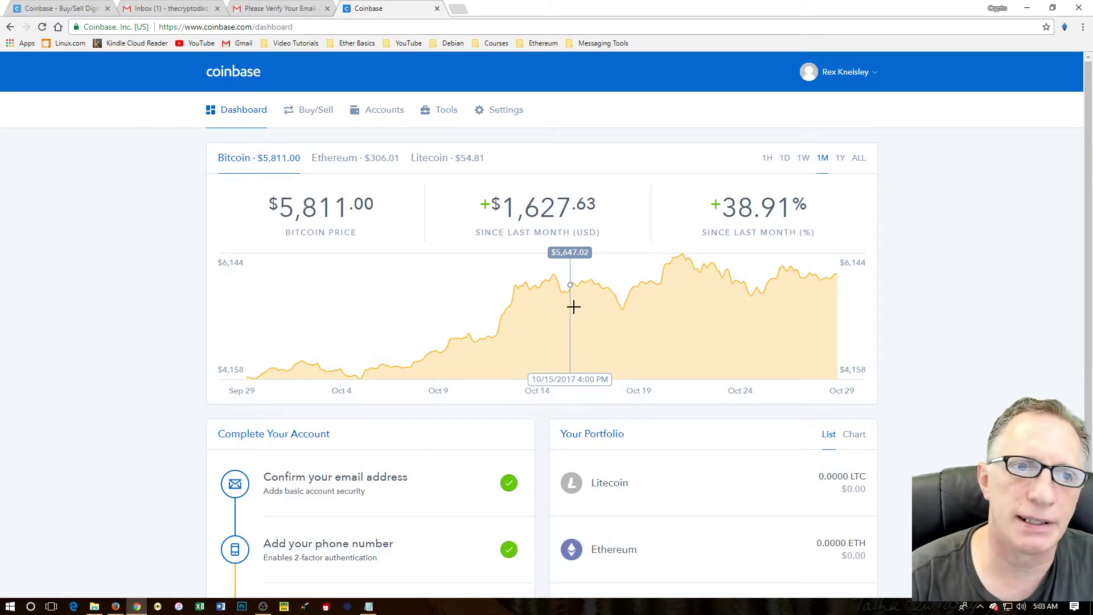
{"action": "mouse_move", "coordinate": [418, 204]}
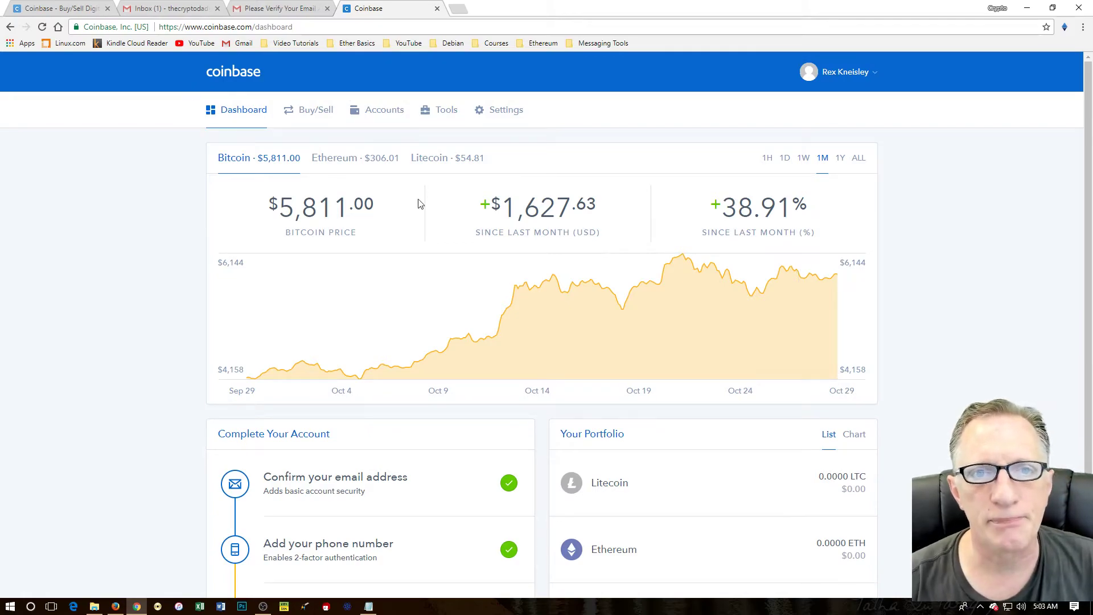
{"action": "mouse_move", "coordinate": [654, 178]}
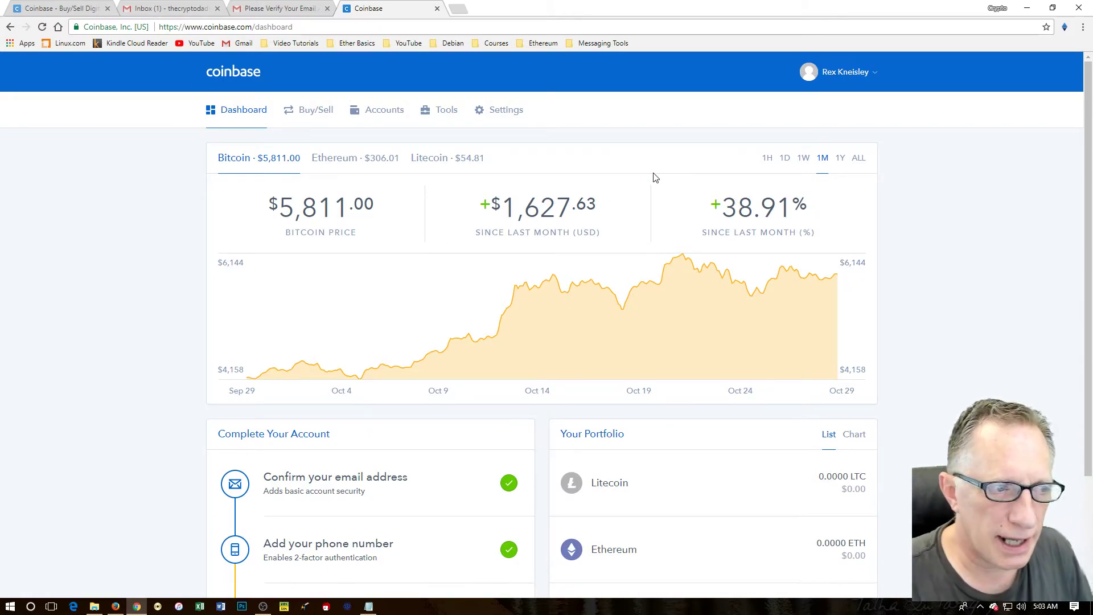
{"action": "mouse_move", "coordinate": [586, 126]}
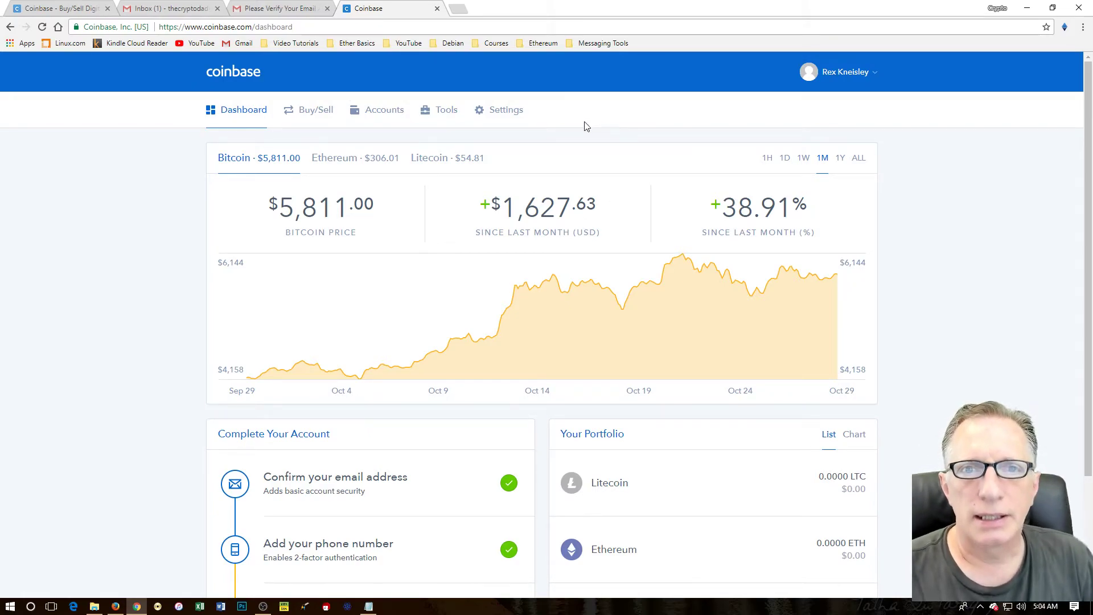
{"action": "mouse_move", "coordinate": [620, 123]}
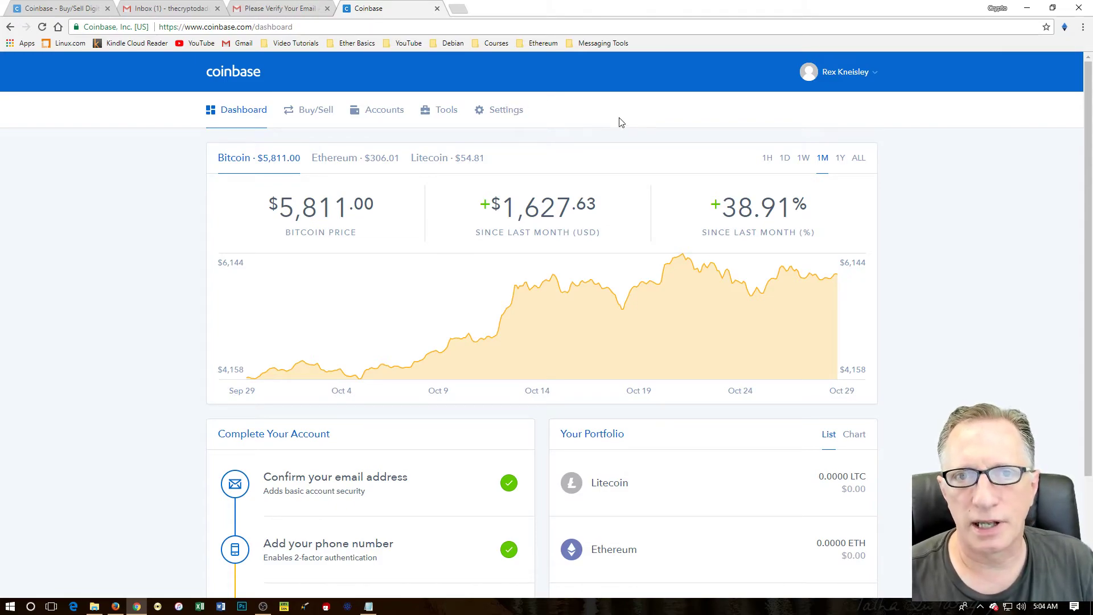
{"action": "mouse_move", "coordinate": [708, 124]}
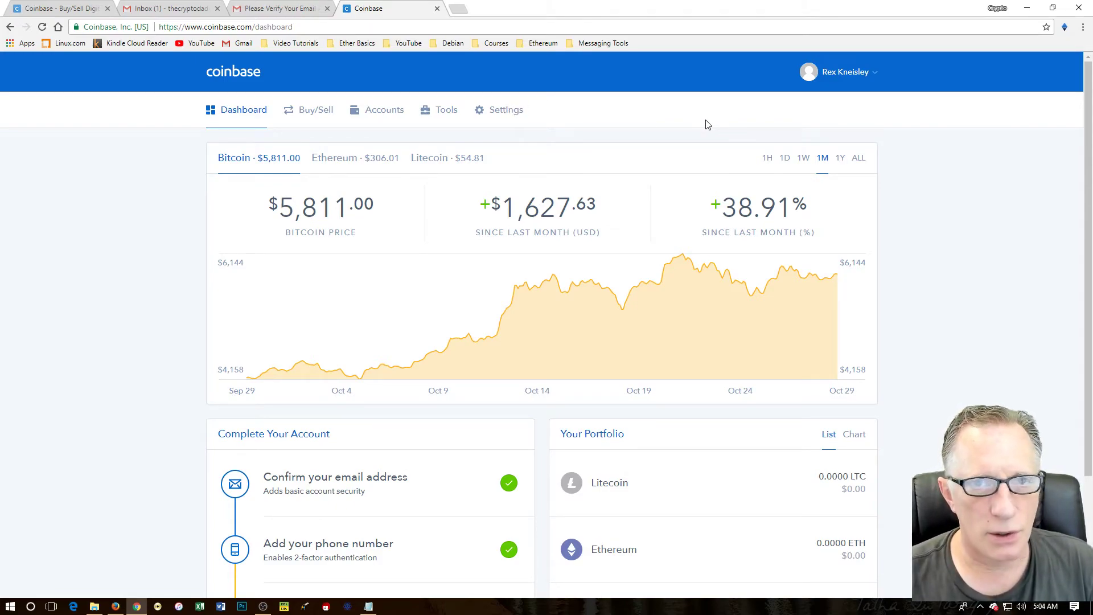